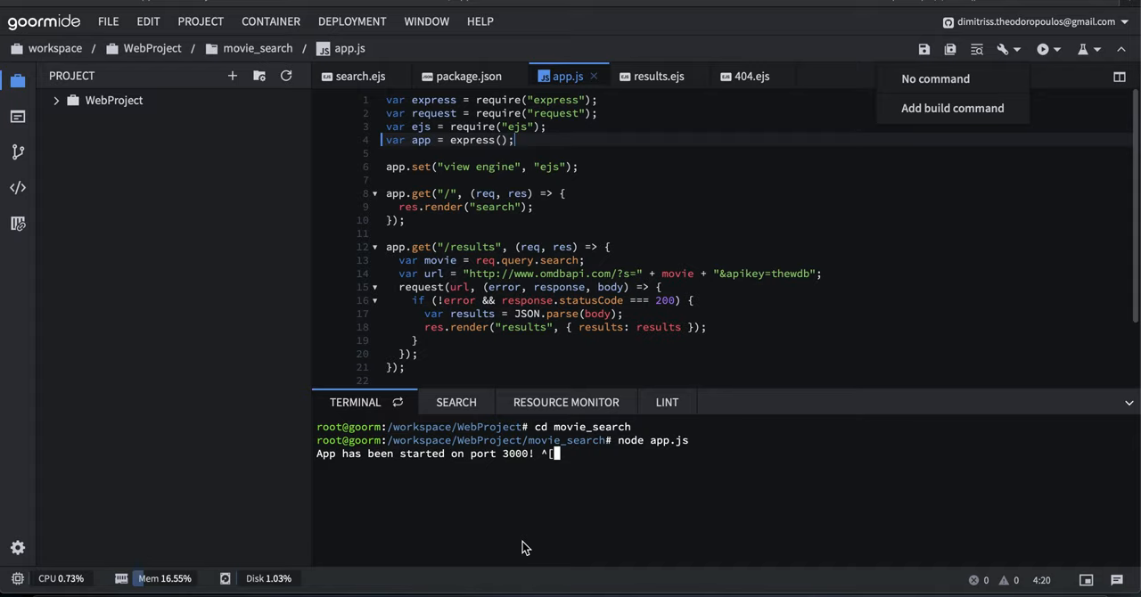
mouse_move(528, 277)
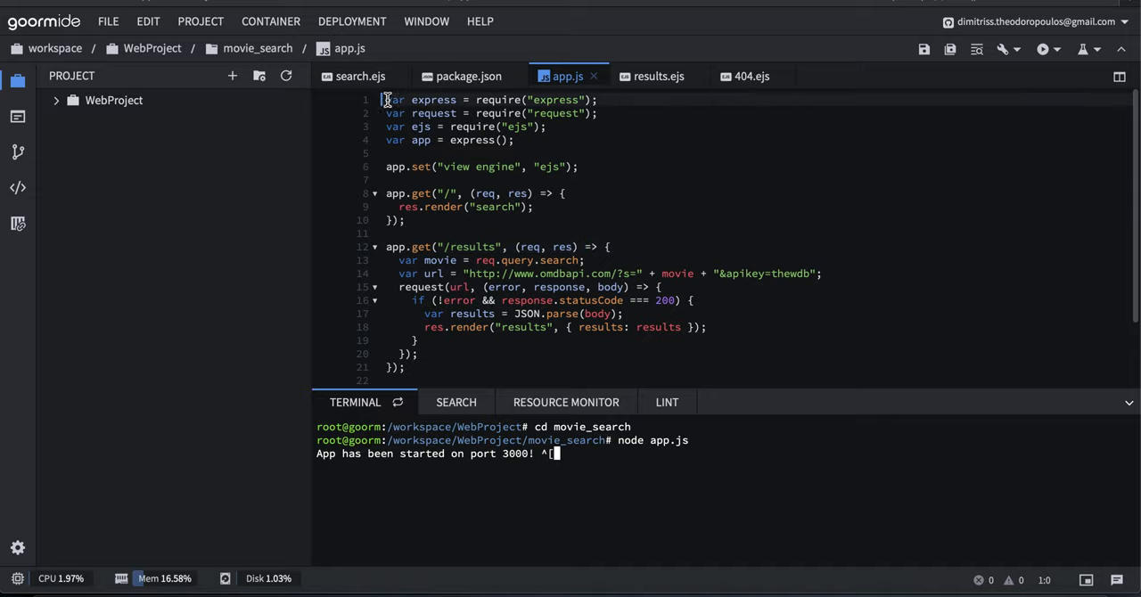
Review the req.query.search handling in app.js before testing in the browser.
left_click_drag(385, 99, 547, 126)
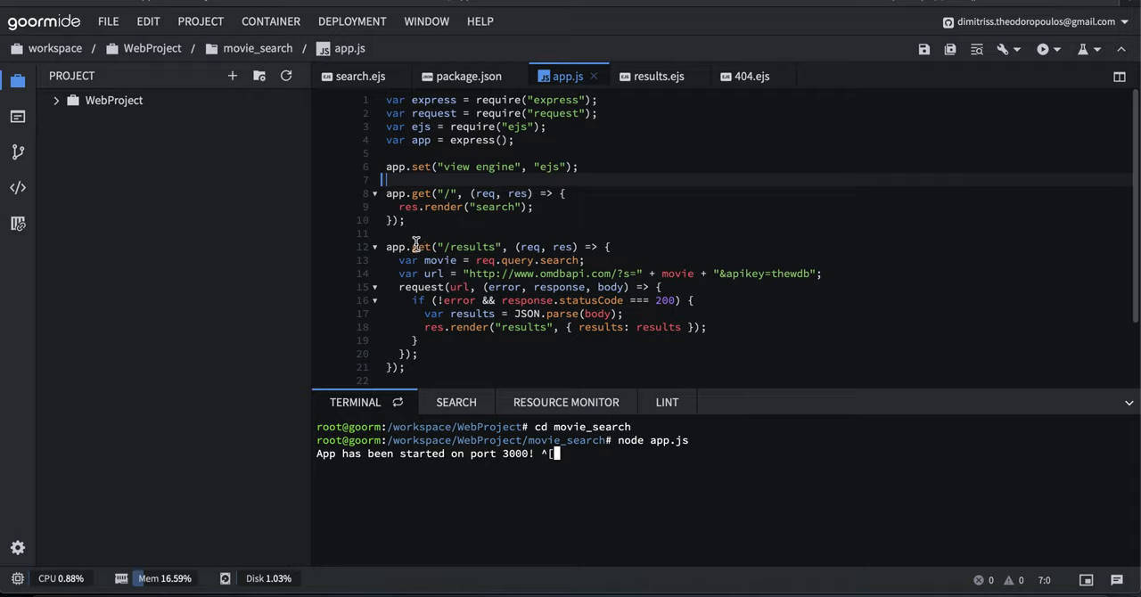
scroll("down", 3)
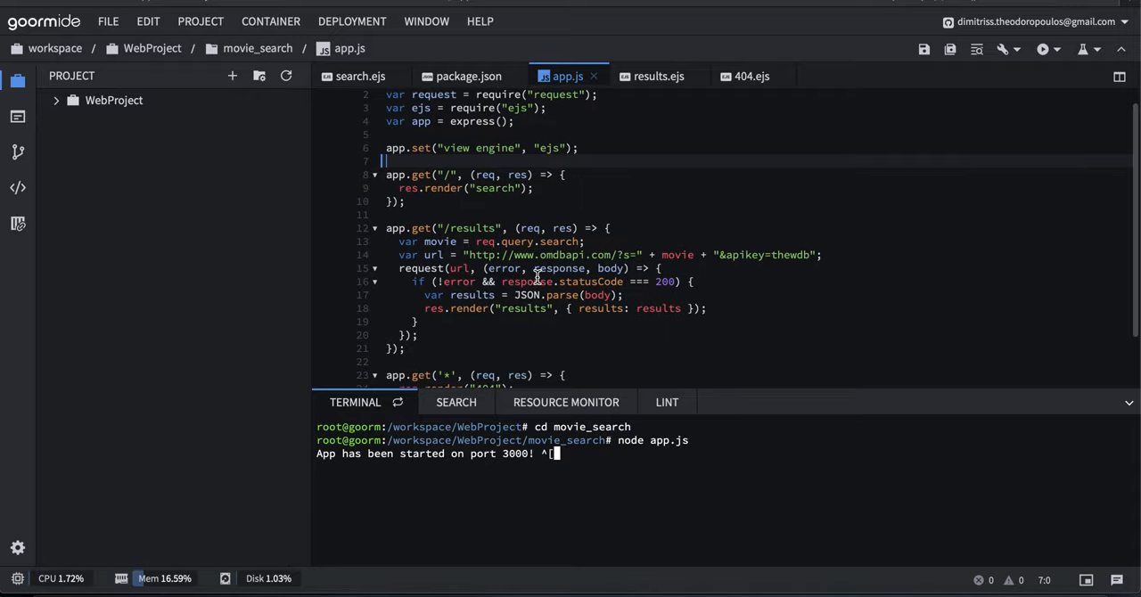
scroll("down", 3)
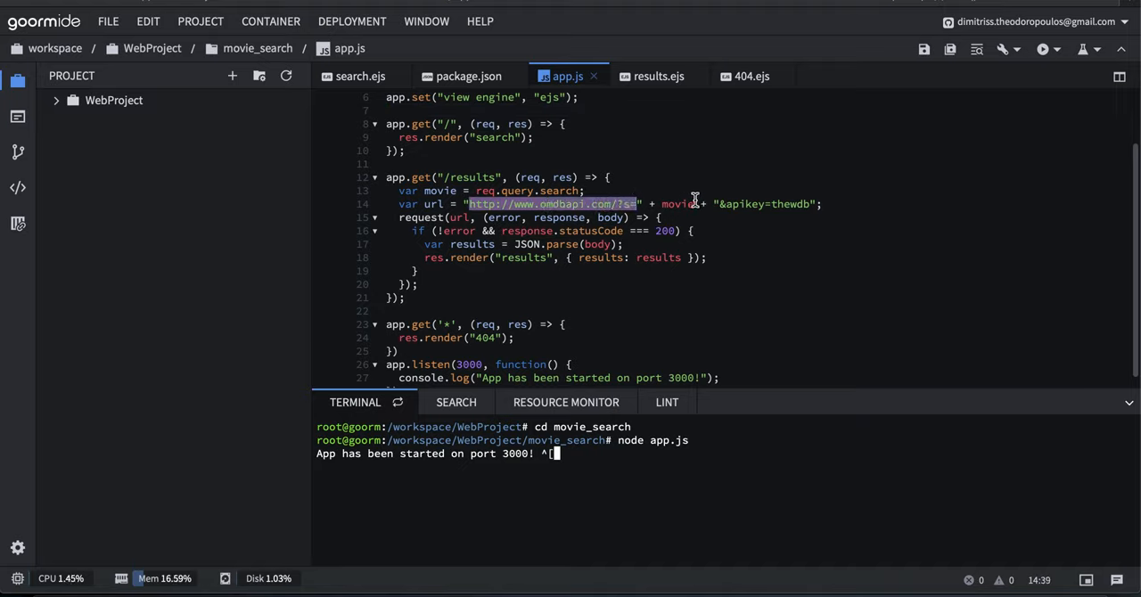
double_click(679, 204)
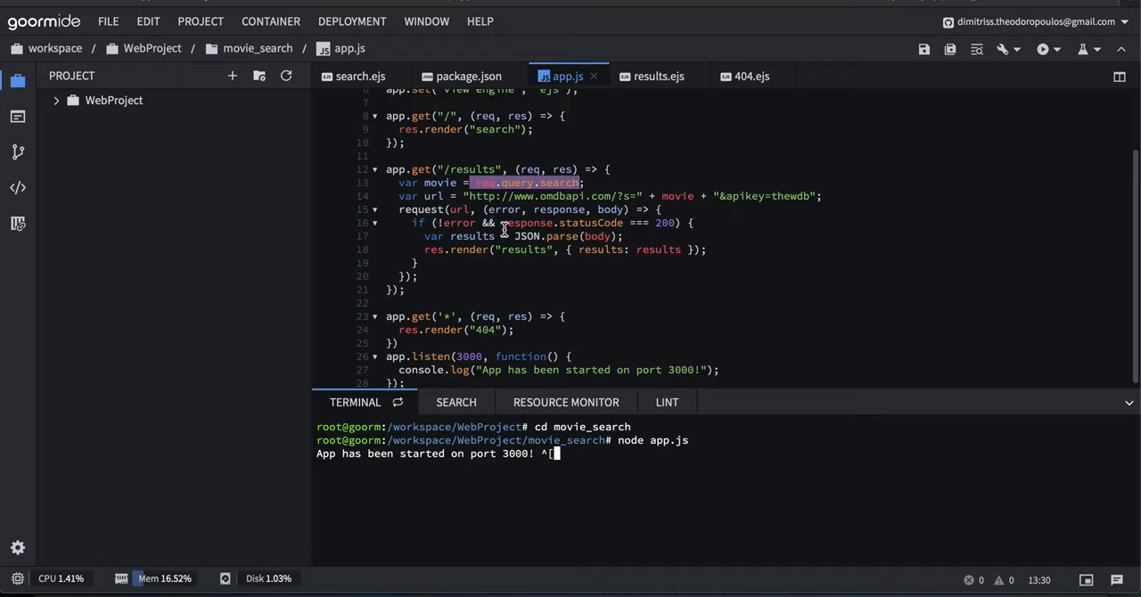
mouse_move(455, 222)
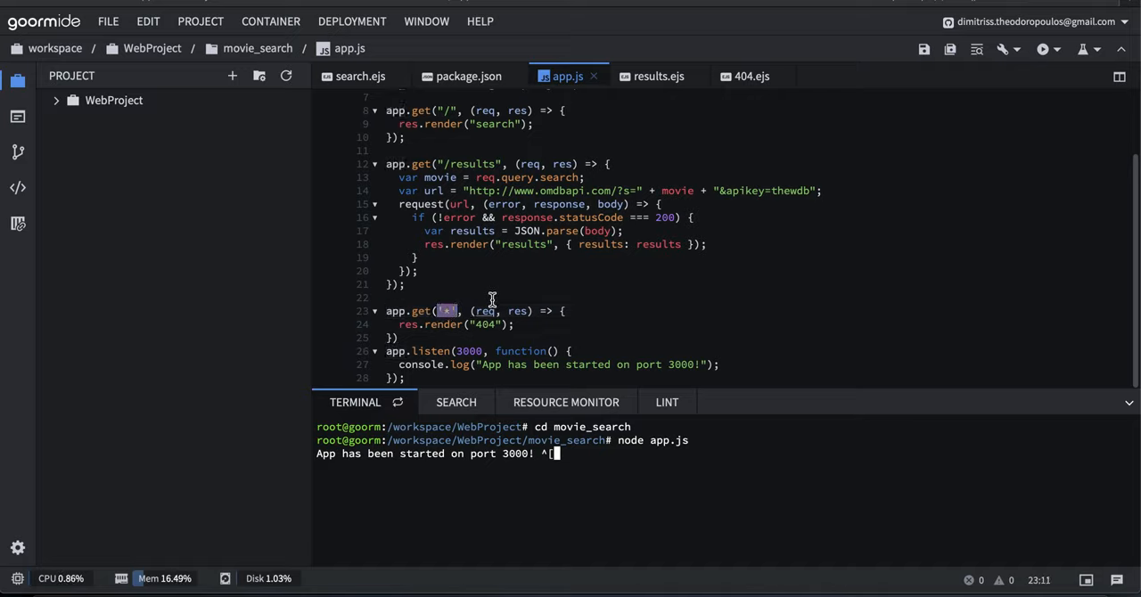
mouse_move(470, 169)
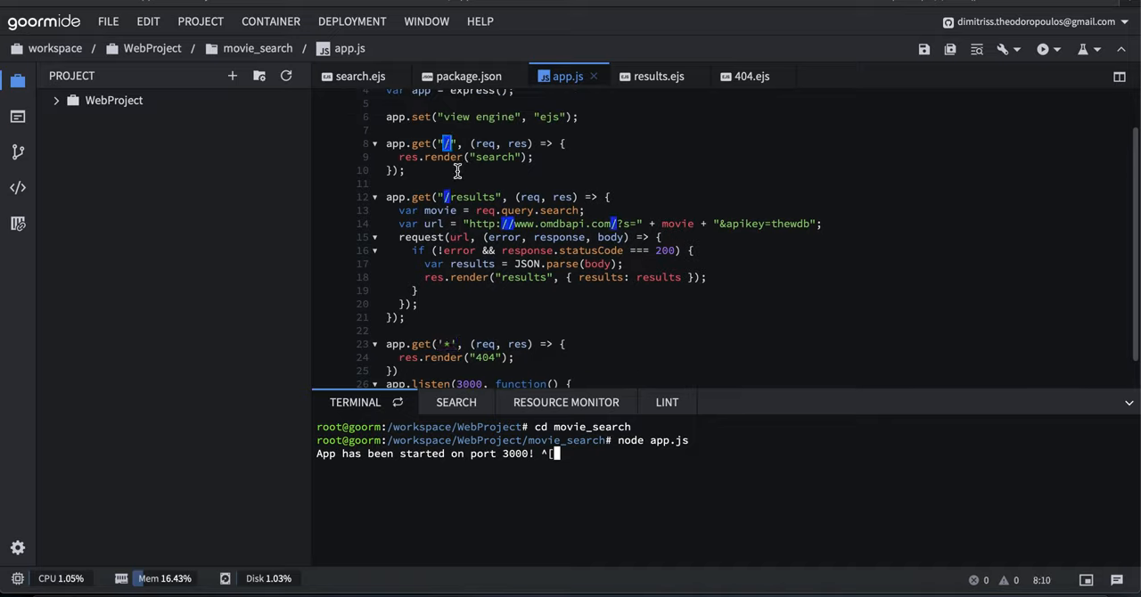
double_click(470, 197)
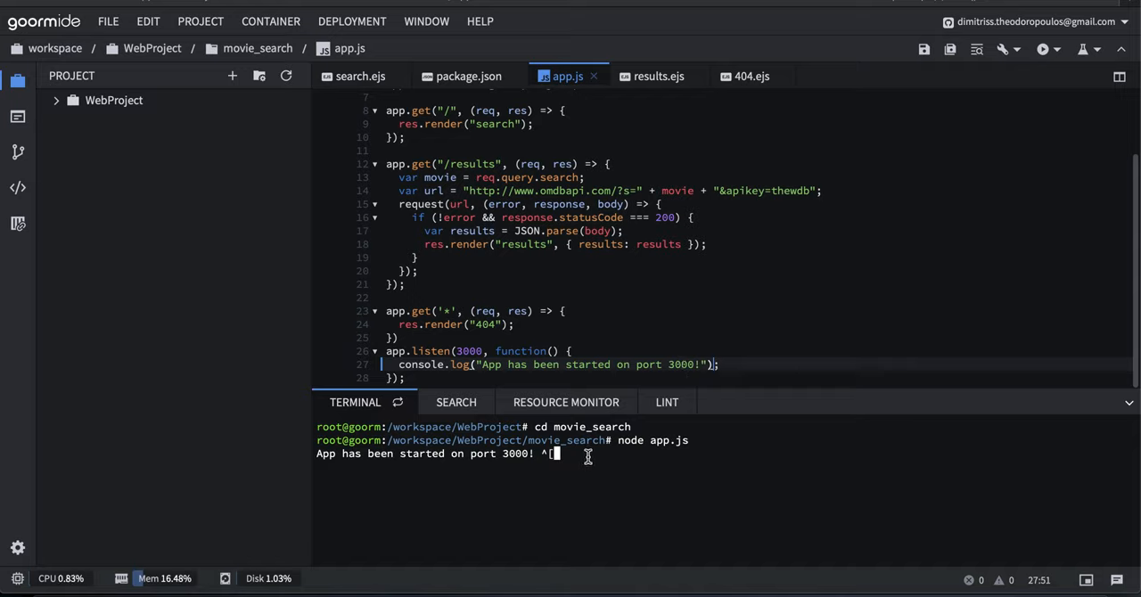
mouse_move(628, 449)
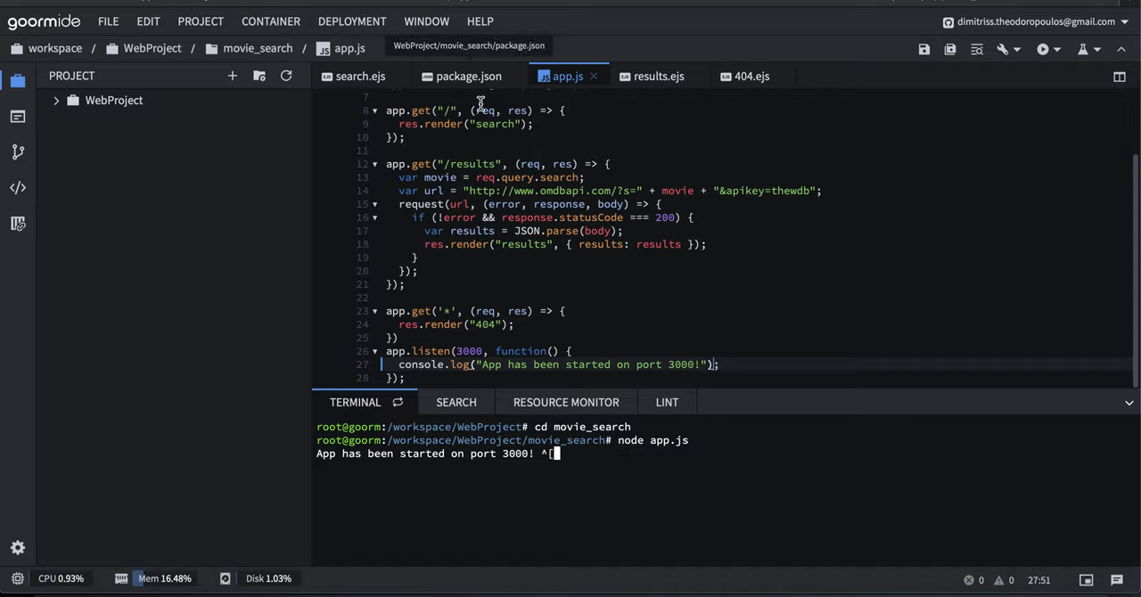
mouse_move(480, 104)
type("d")
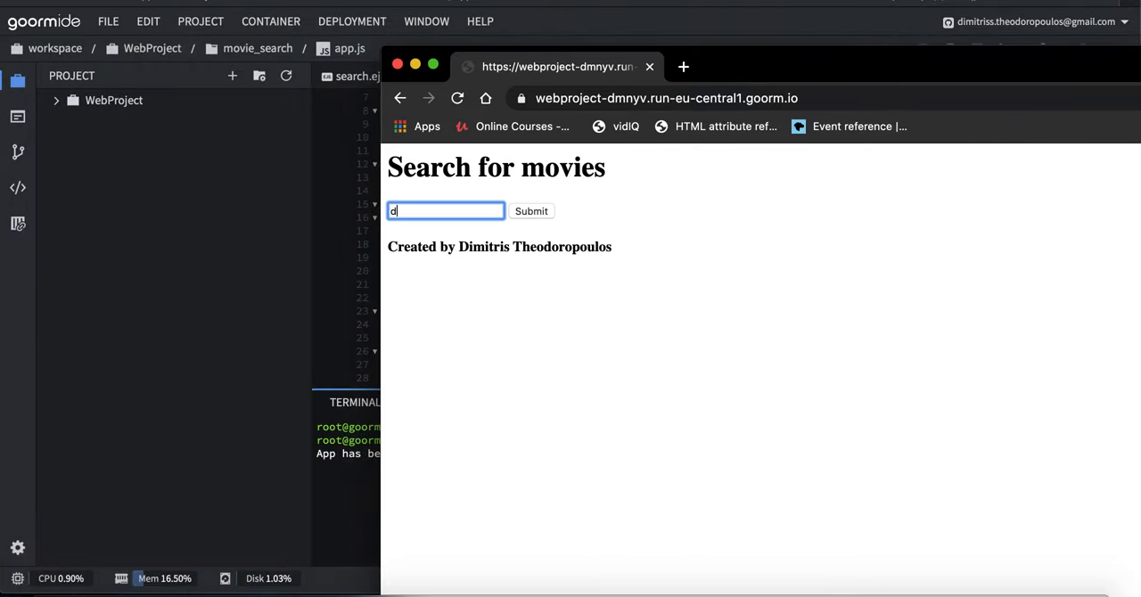
Search 'dark knight' to get The Dark Knight (2008) with poster, then return to the search form.
type("ark knight")
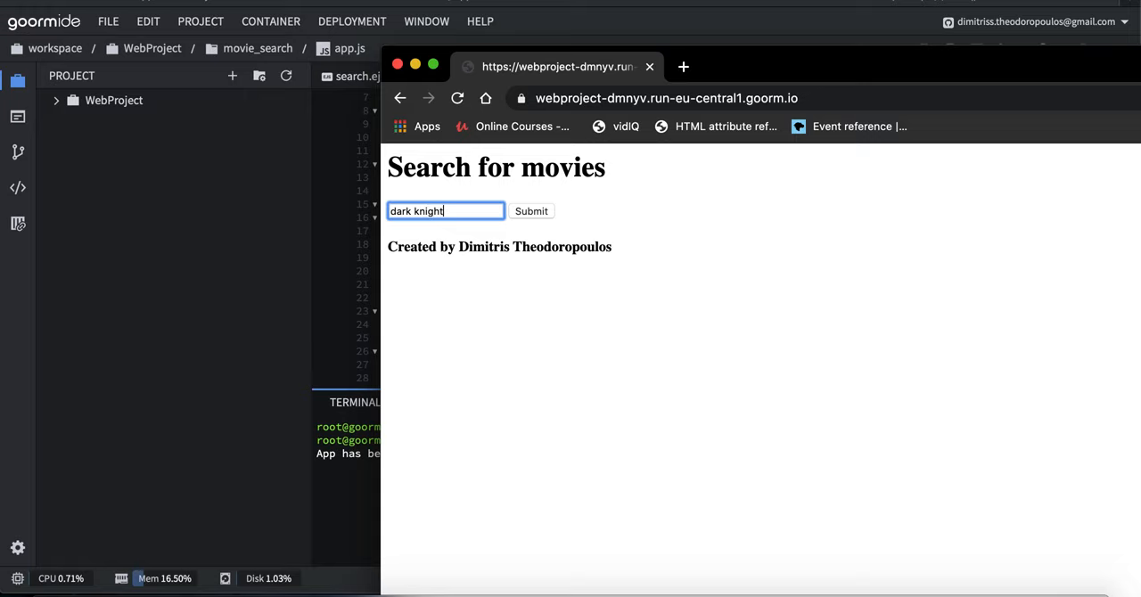
left_click(531, 211)
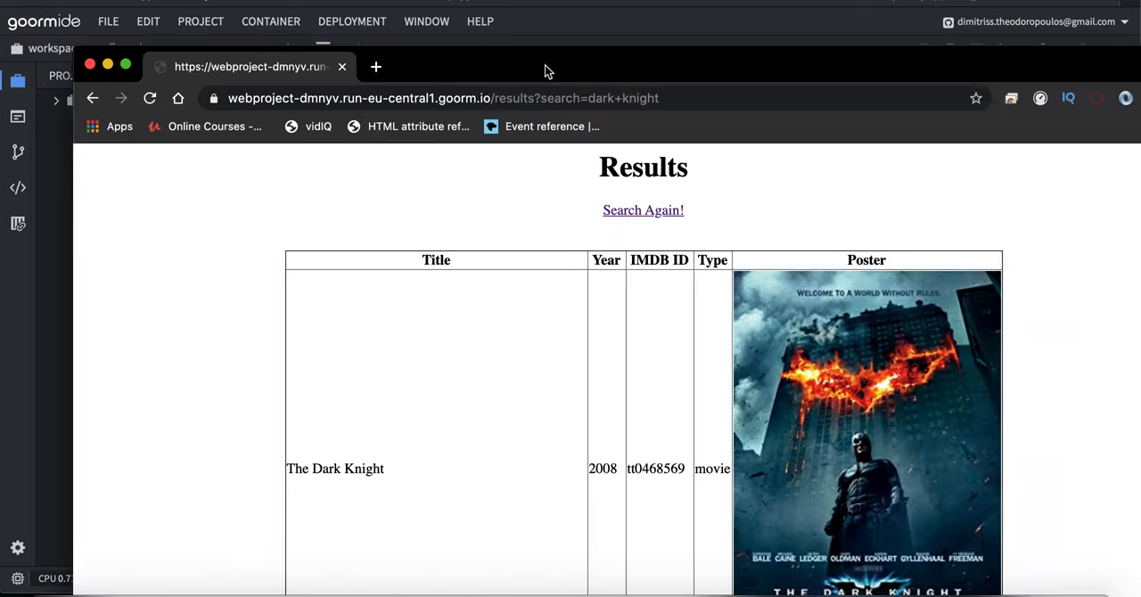
scroll("down", 3)
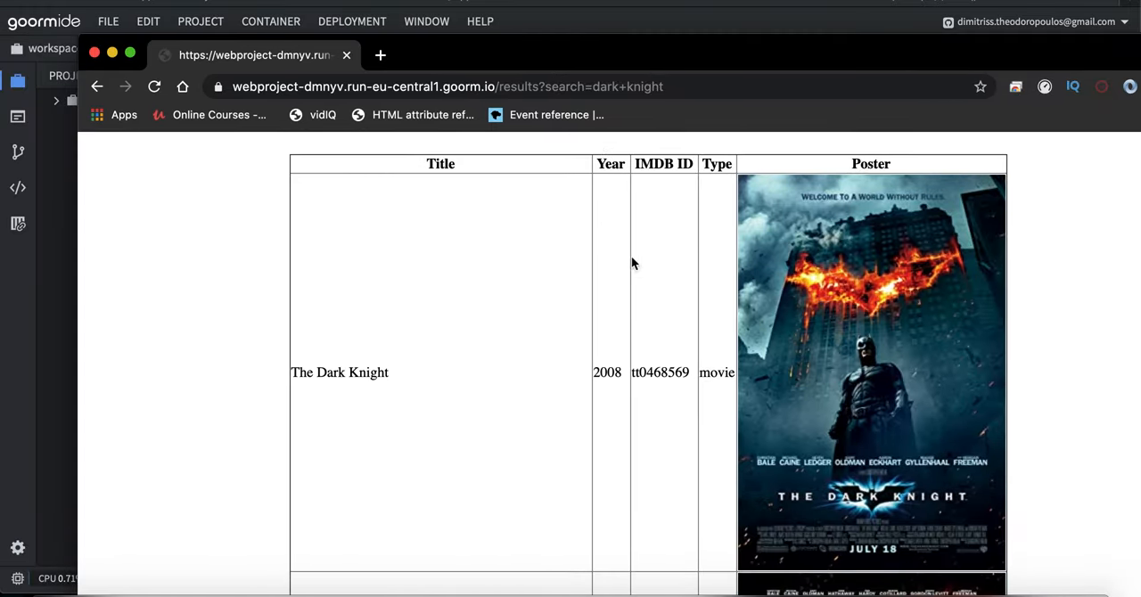
mouse_move(655, 370)
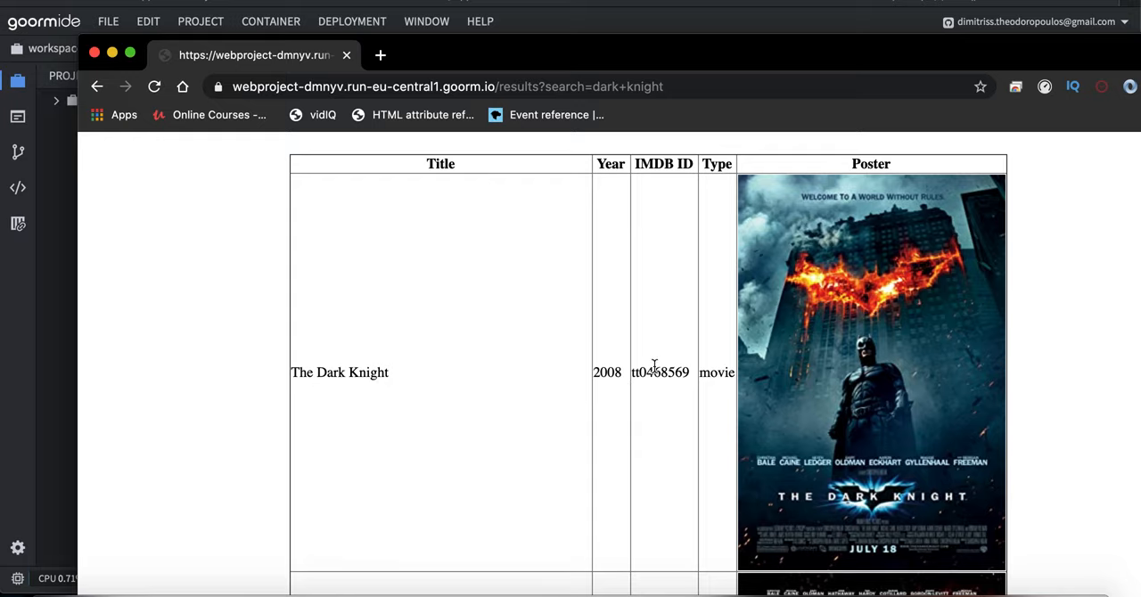
mouse_move(713, 234)
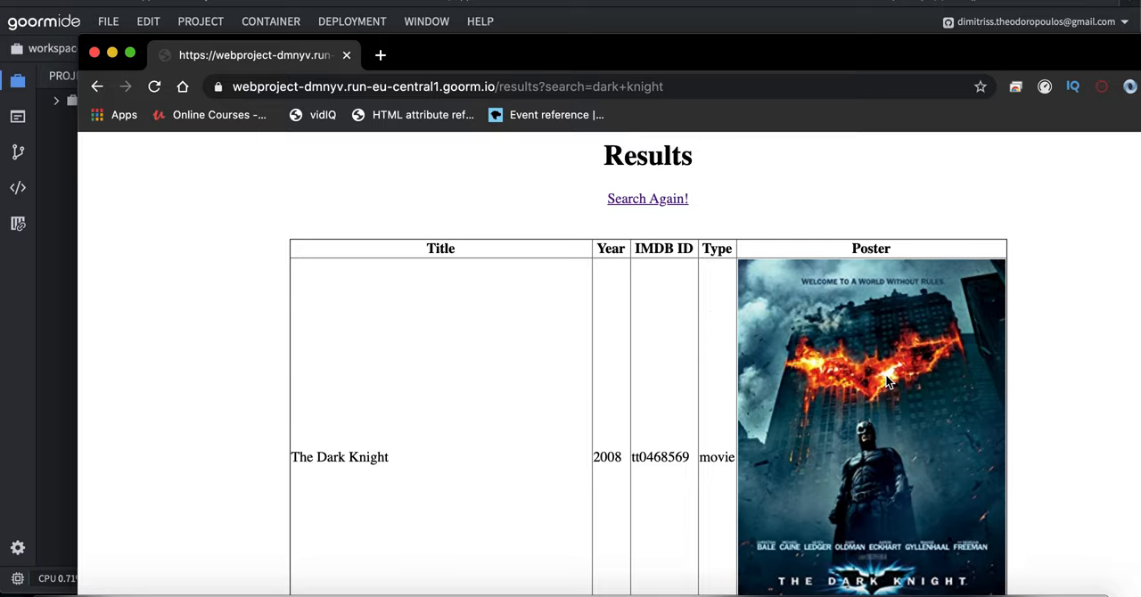
left_click(648, 198)
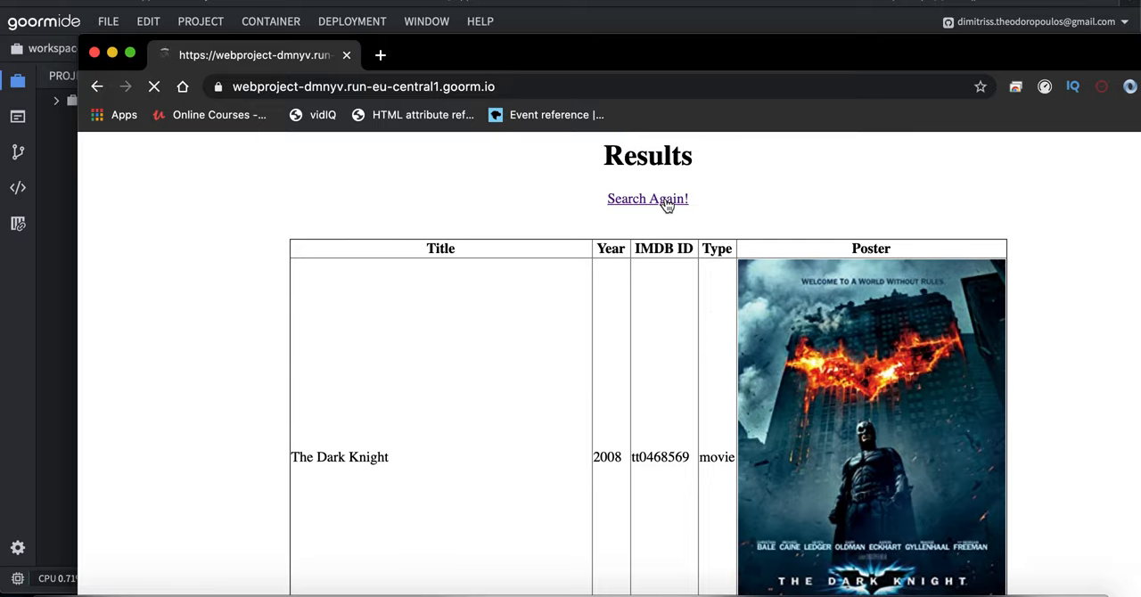
Search 'avengers' and review The Avengers, Infinity War and Age of Ultron results with posters.
left_click(648, 199)
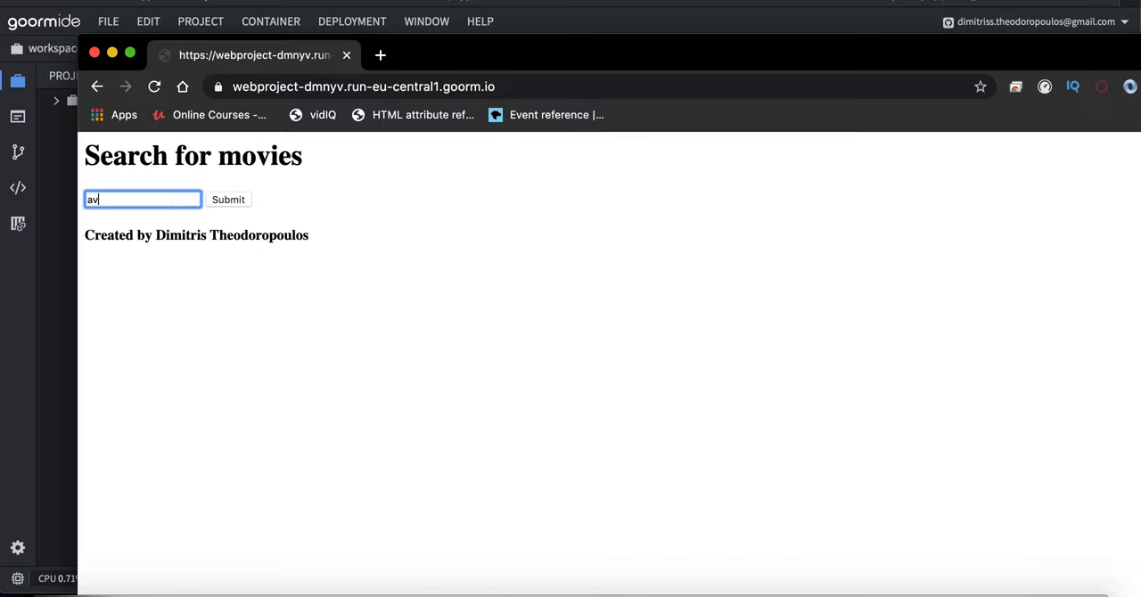
left_click(229, 199)
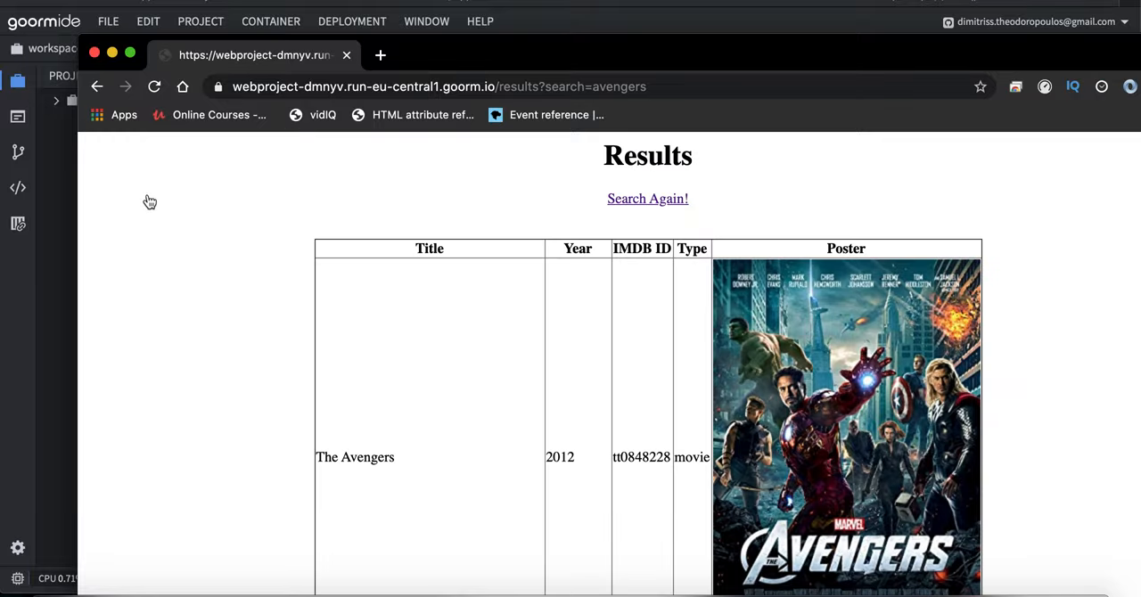
scroll("down", 3)
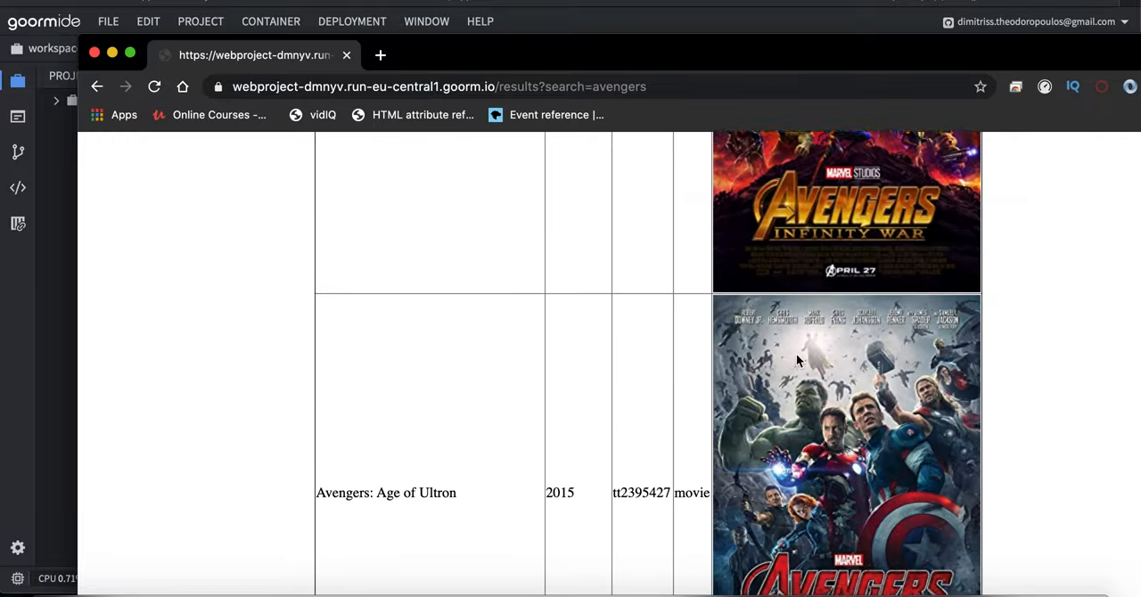
scroll("up", 3)
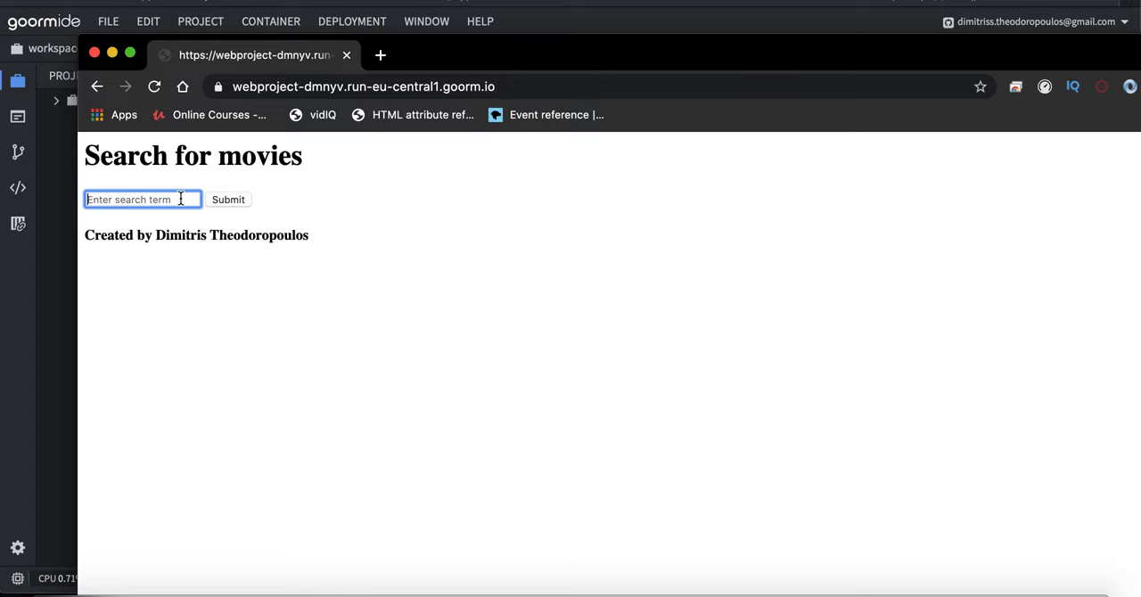
Search 'london has fallen' to get London Has Fallen (2016) with its IMDB ID and poster.
type("london")
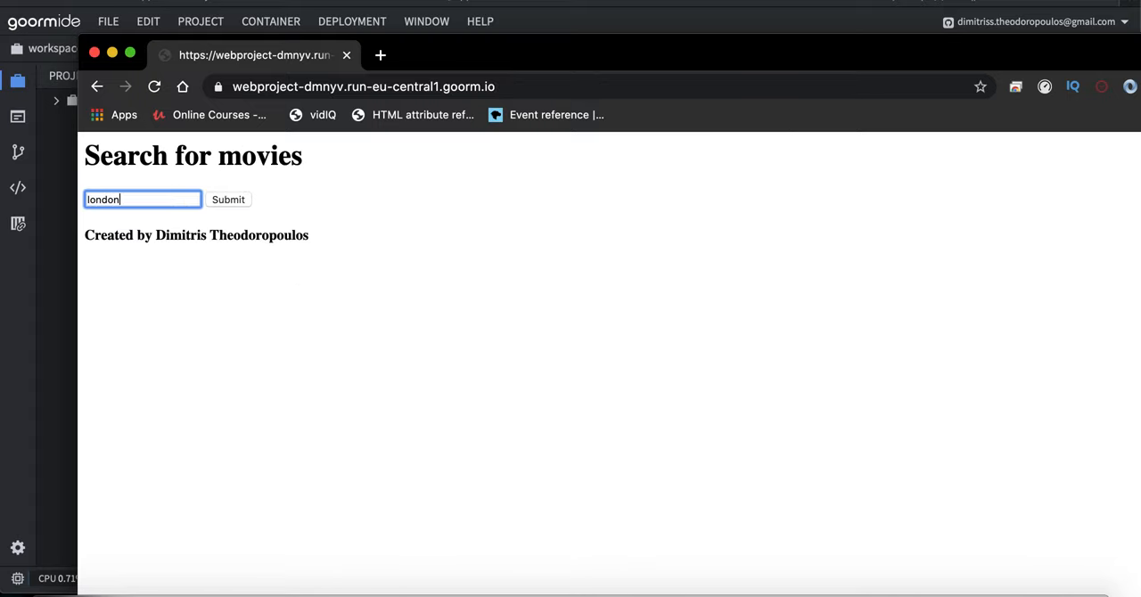
type("has fallen")
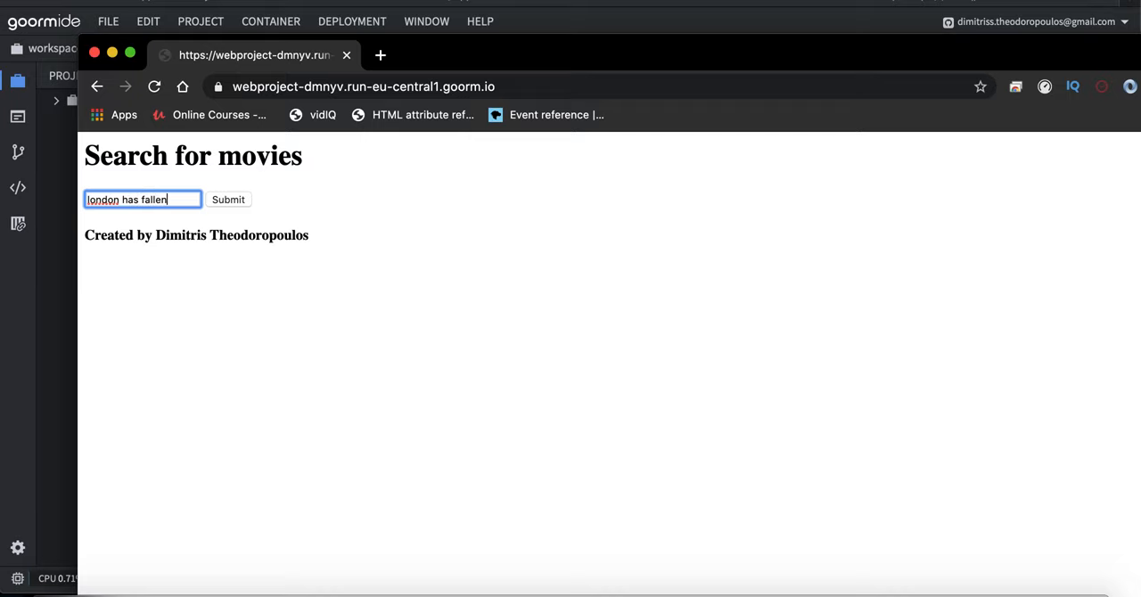
left_click(228, 199)
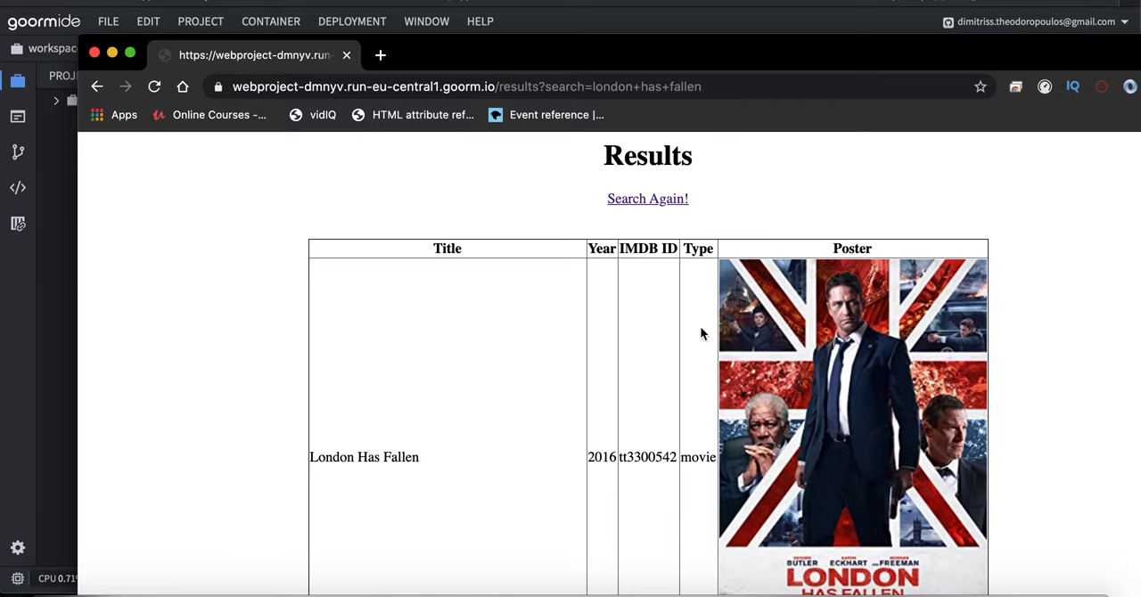
mouse_move(827, 547)
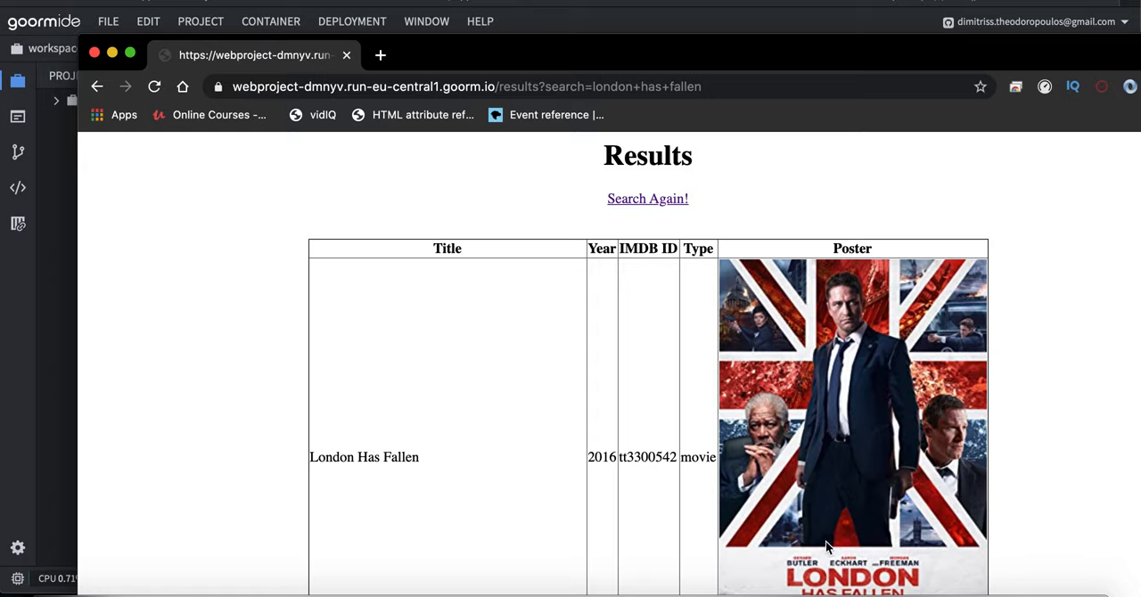